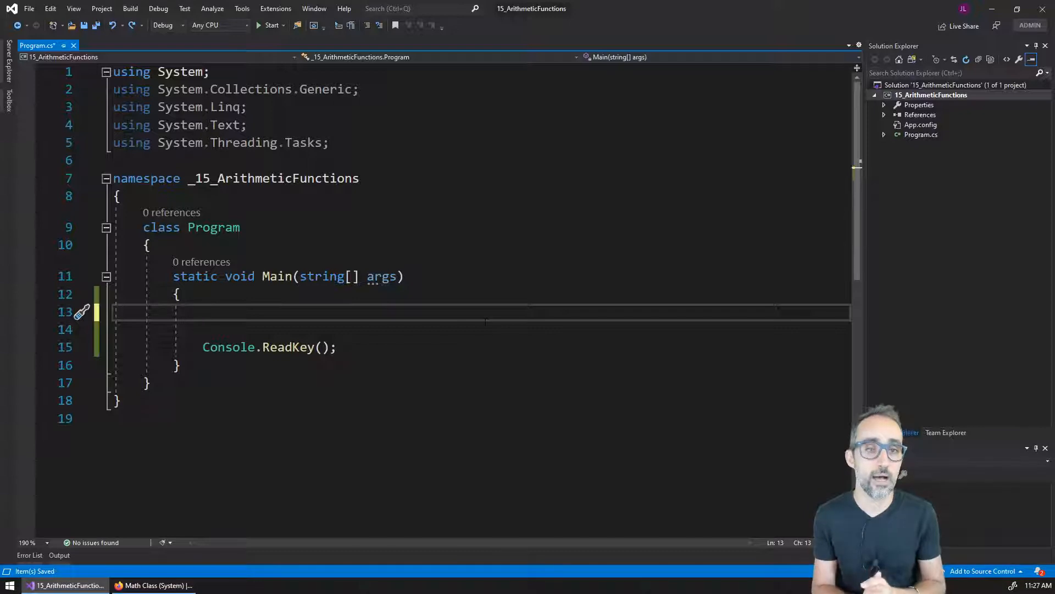
# - Add the tau manifesto comments and declare double tau = 2 * 3.14159
pyautogui.write('// Declare the tau variable! :)')
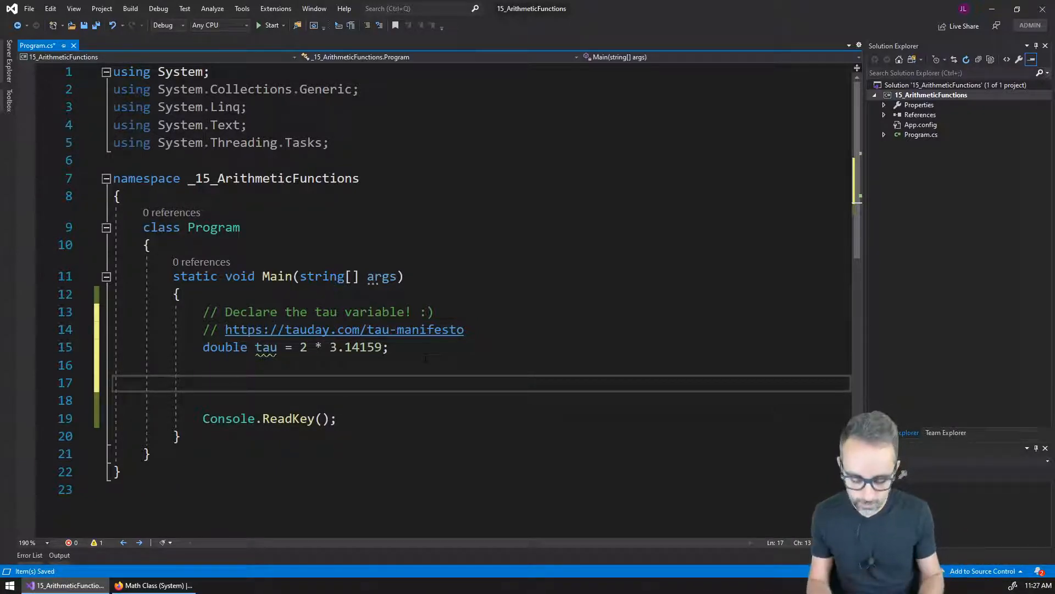
# - Start a 'double sqrt = Math.' declaration below tau
pyautogui.write('double sq')
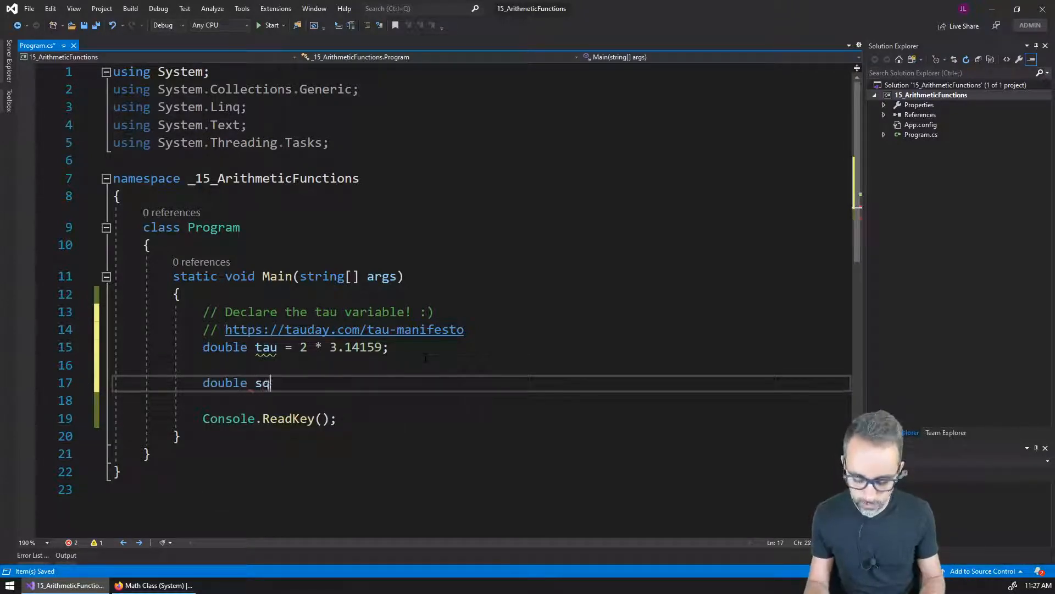
pyautogui.write('rt =')
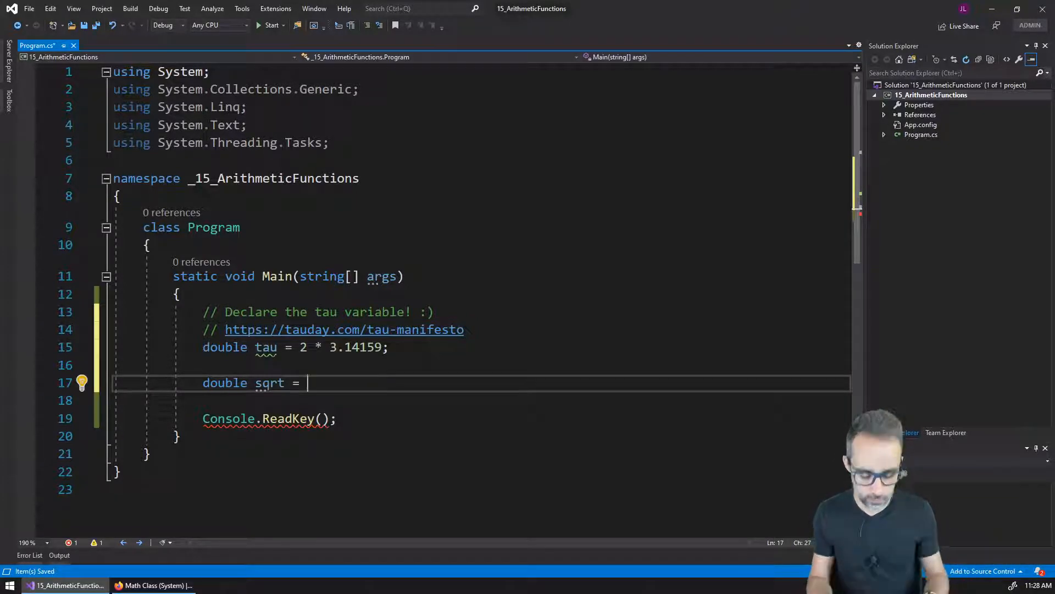
pyautogui.write('Math')
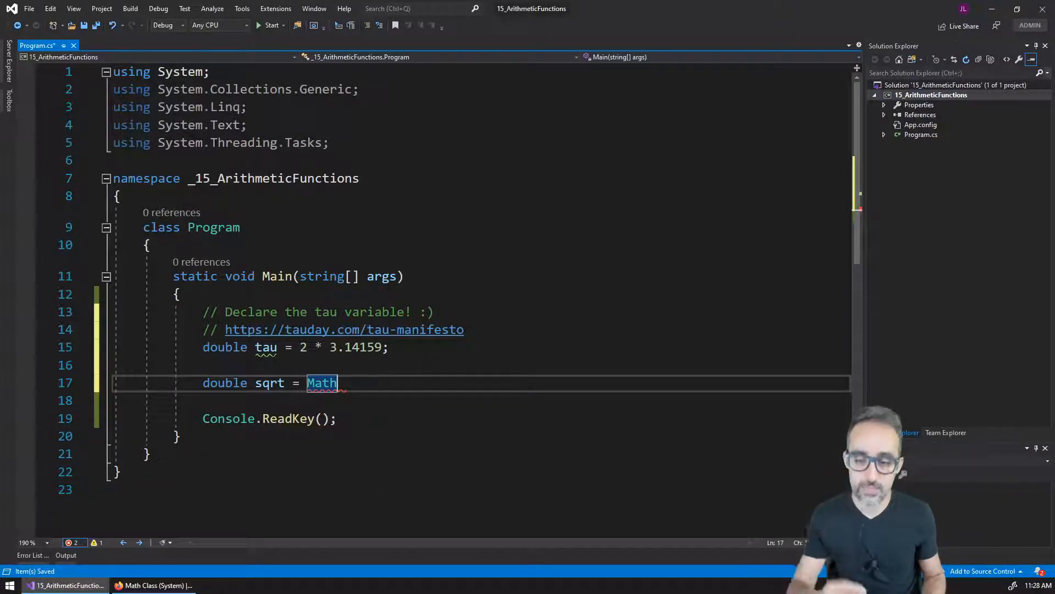
pyautogui.write('.')
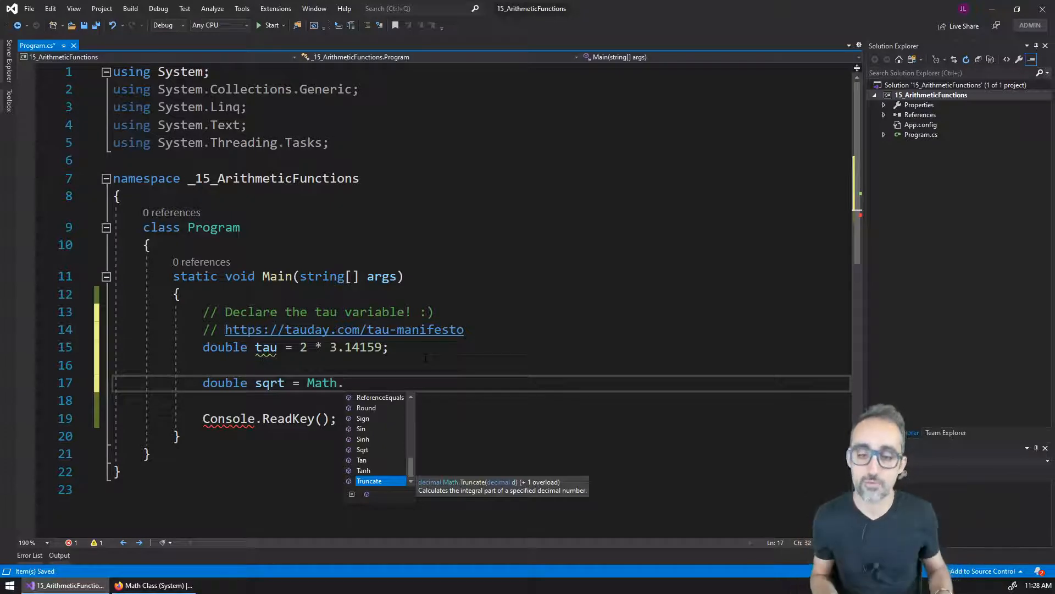
# - Complete the declaration as double sqrt = Math.Sqrt(tau); and highlight the call
pyautogui.click(363, 450)
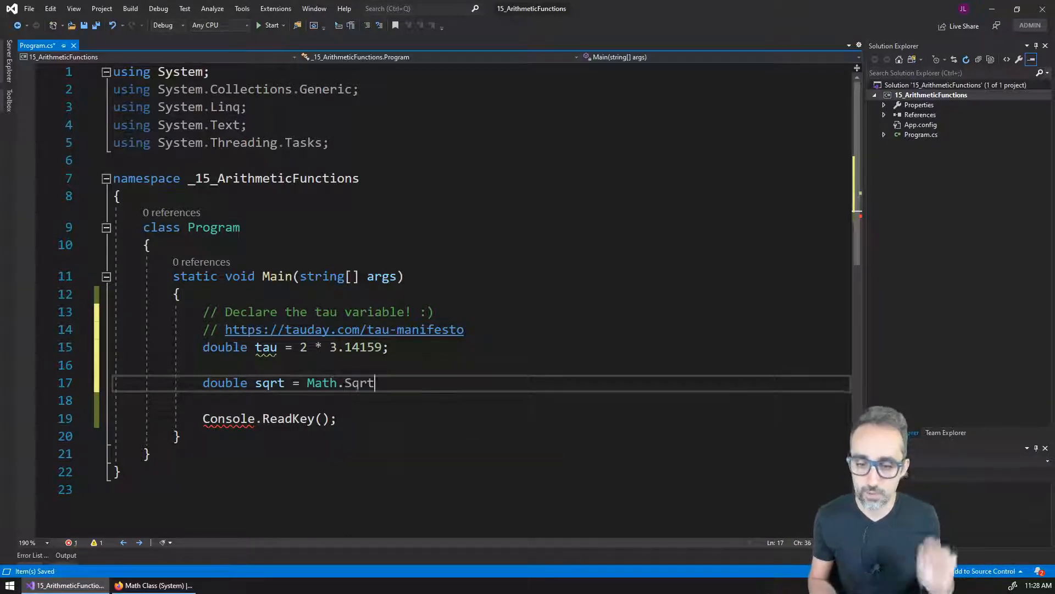
pyautogui.write('()')
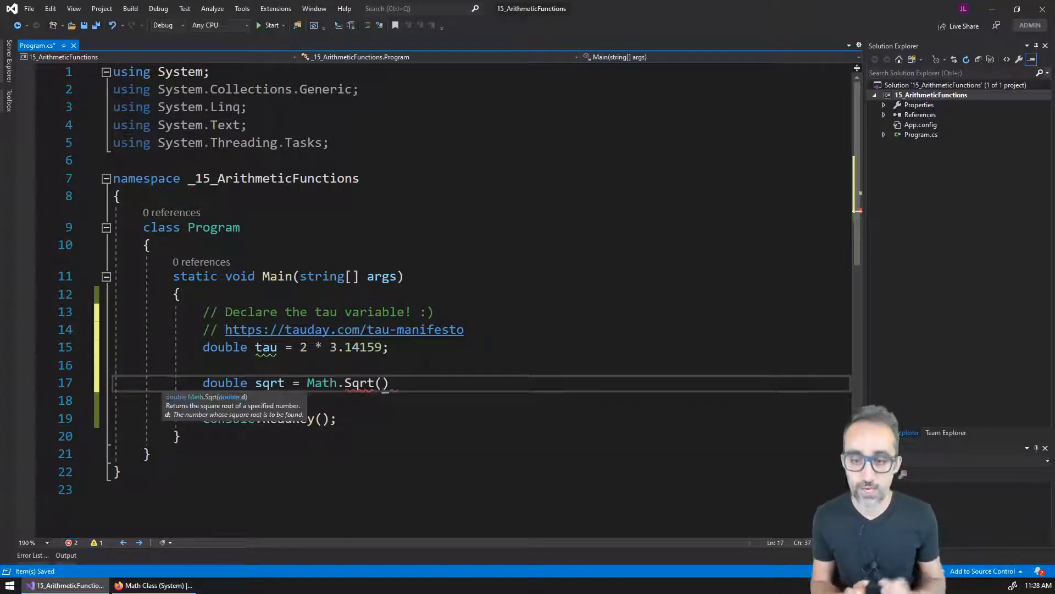
pyautogui.write('tau')
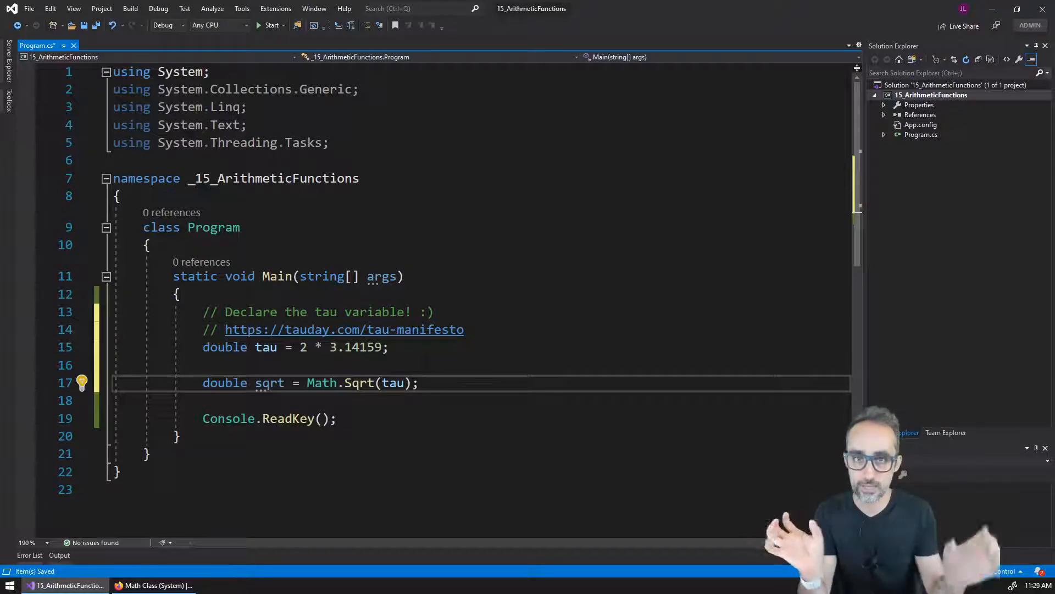
pyautogui.doubleClick(321, 383)
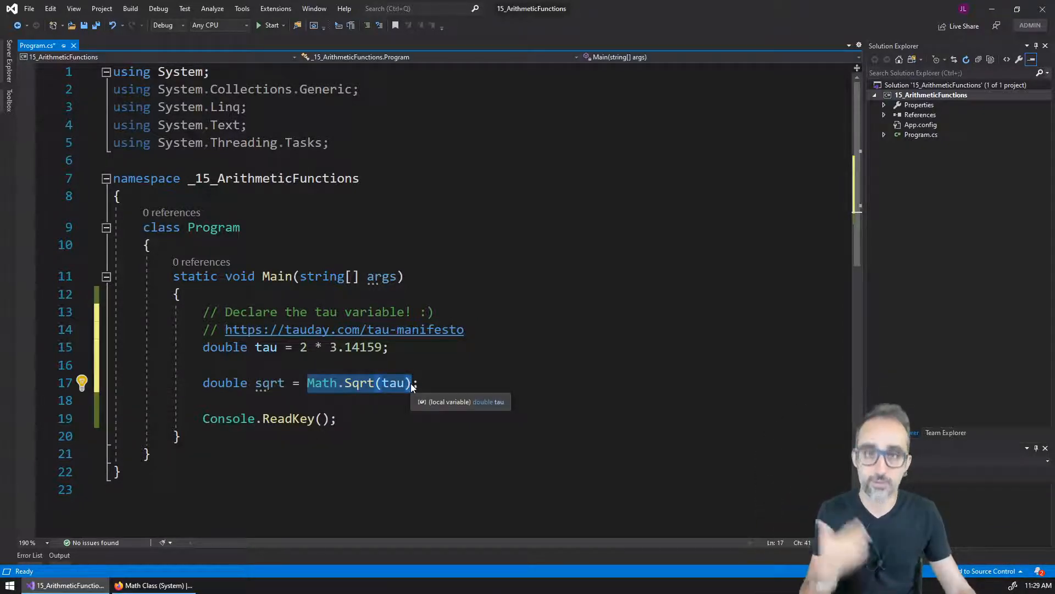
pyautogui.moveTo(365, 384)
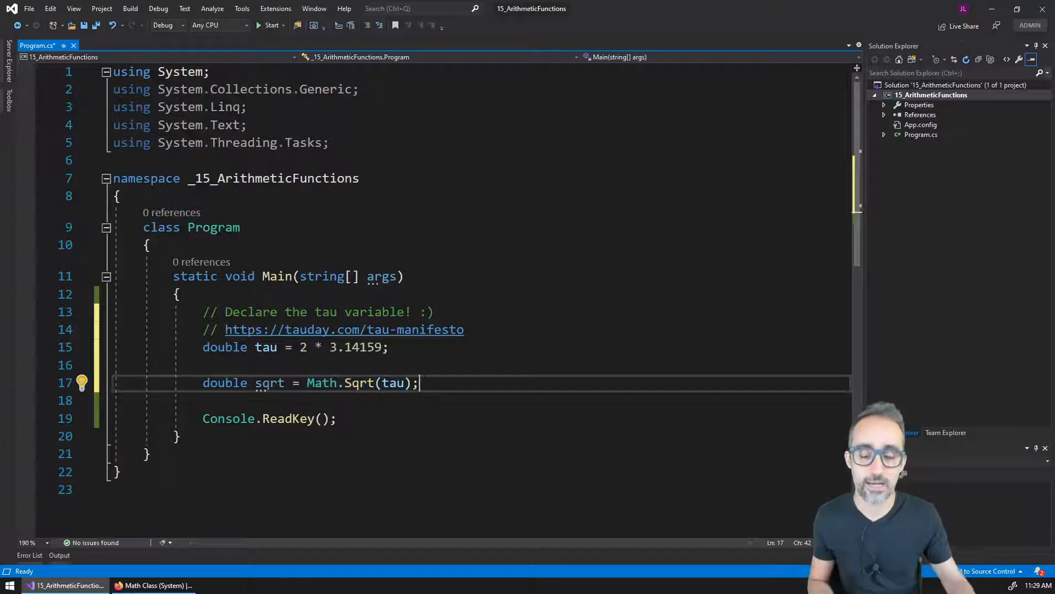
# - Add Console.WriteLine(sqrt); below the sqrt declaration
pyautogui.press('Enter')
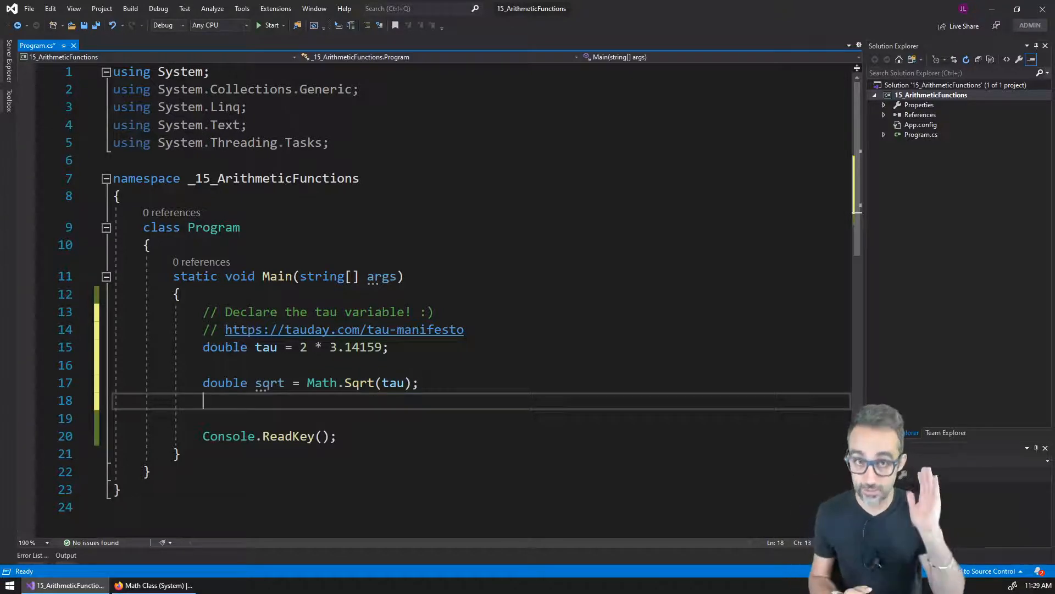
pyautogui.write('Console.WriteLine(')
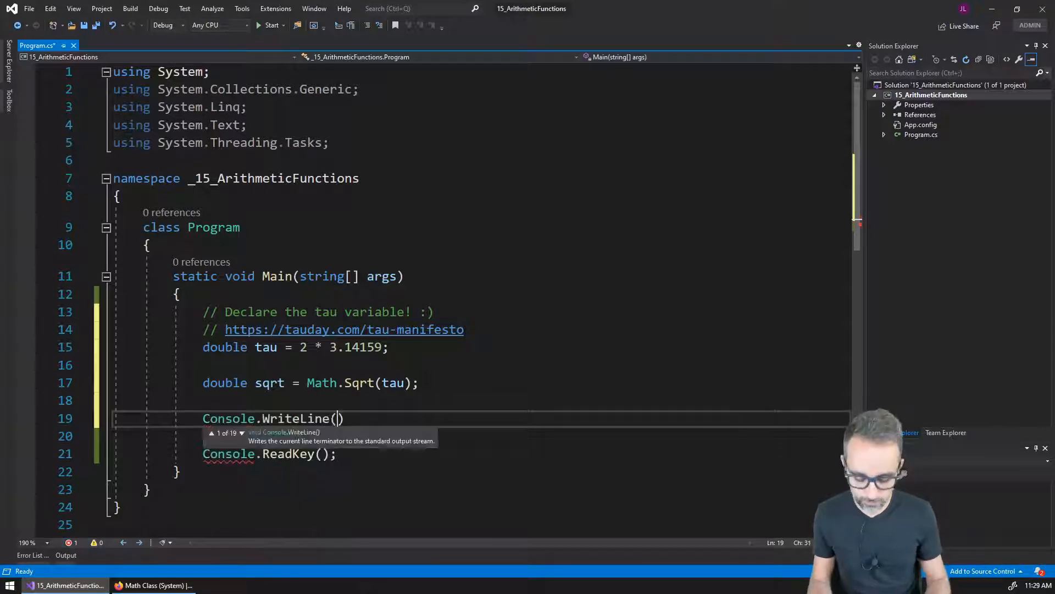
pyautogui.write('sqrt);')
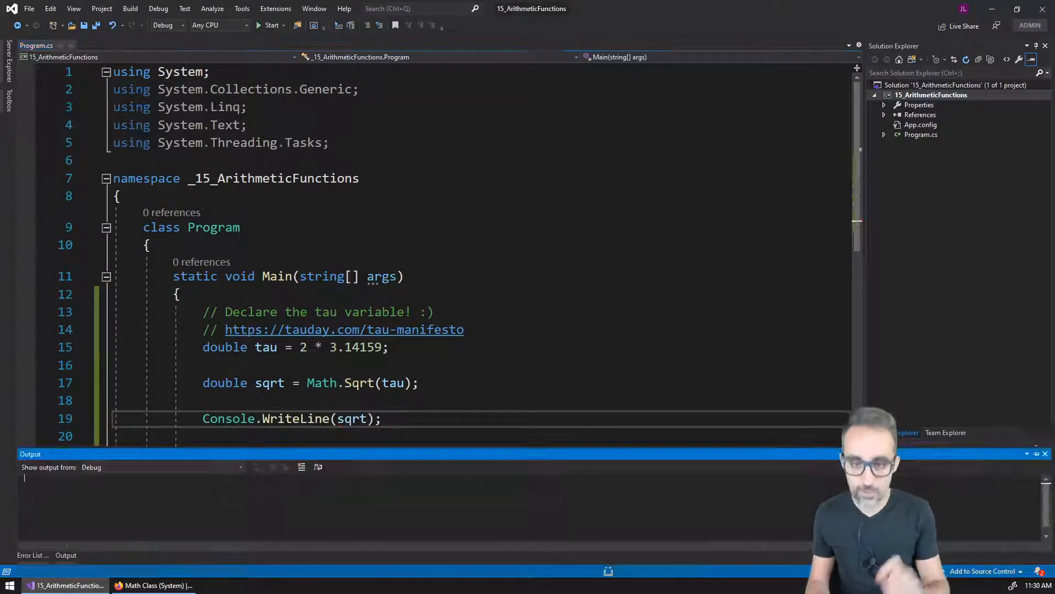
# - Run the program and view 2.50662721600161 in the console
pyautogui.click(268, 25)
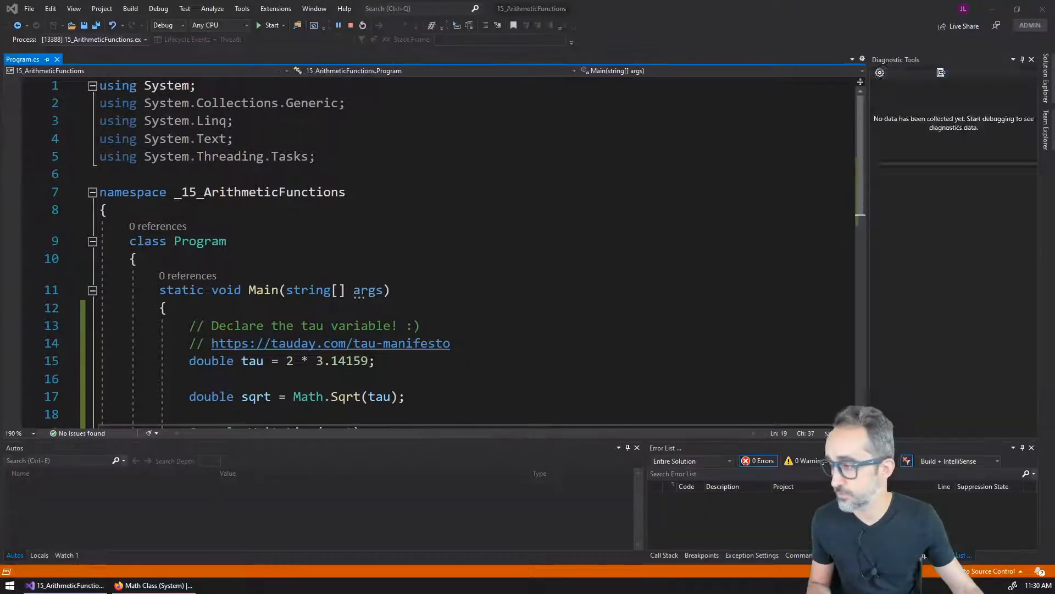
pyautogui.click(267, 25)
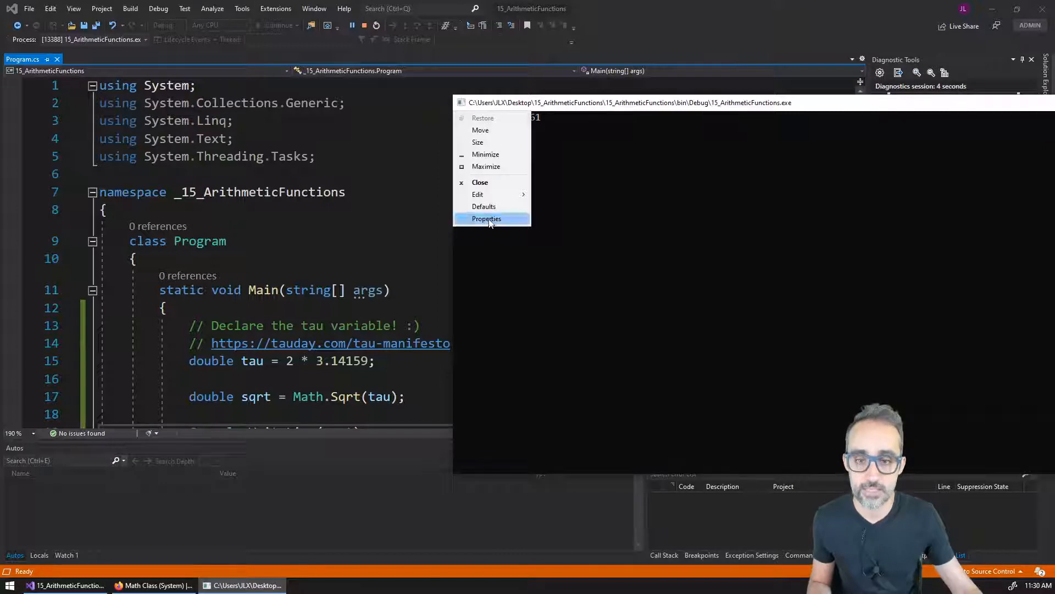
pyautogui.click(597, 344)
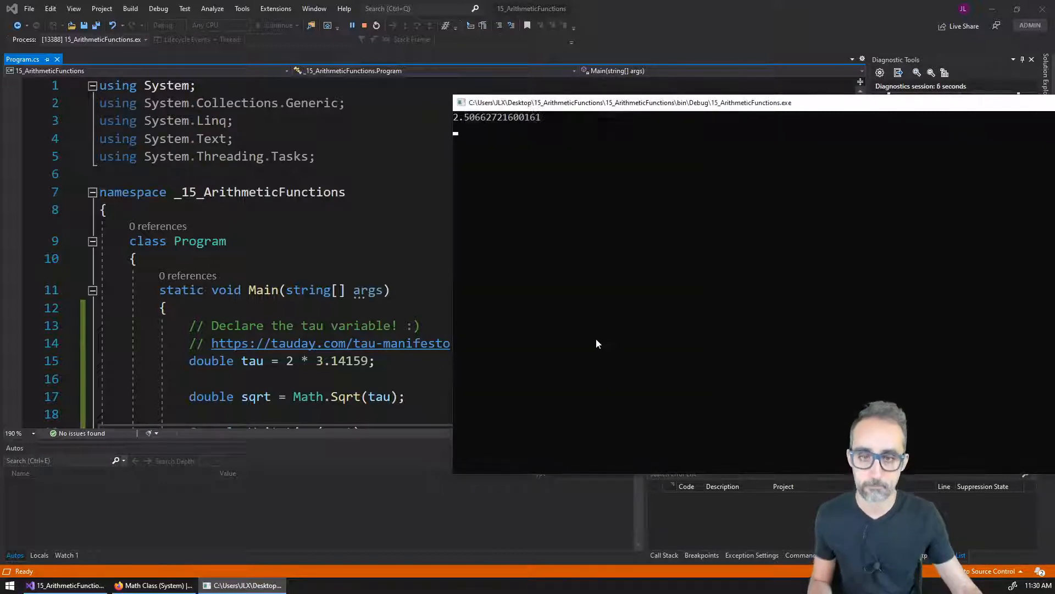
pyautogui.moveTo(918, 108)
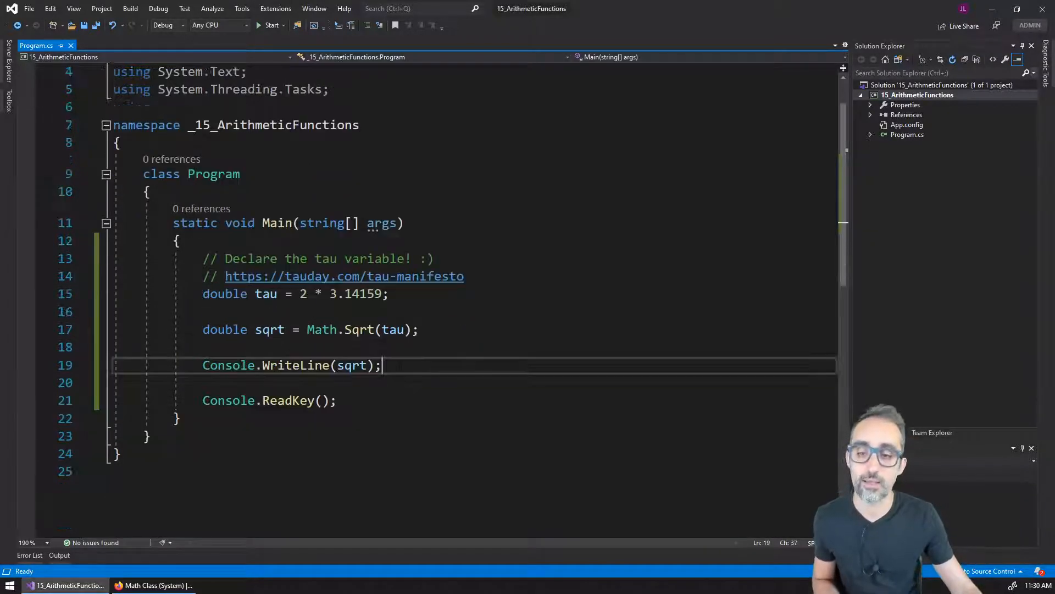
pyautogui.moveTo(381, 365); pyautogui.dragTo(115, 347)
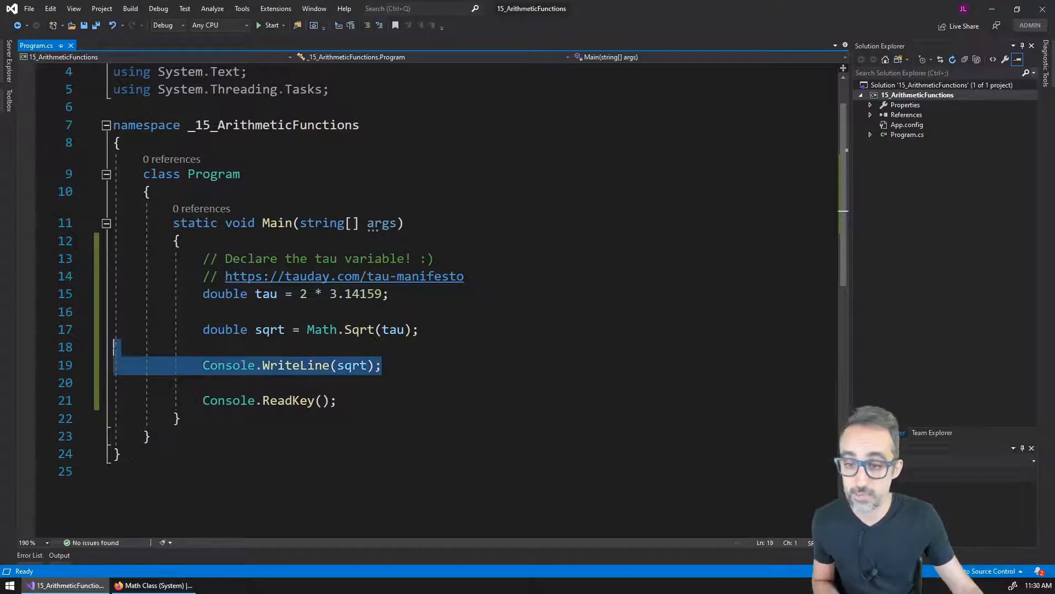
pyautogui.write('double pow = Math.Pow(tau, 3);')
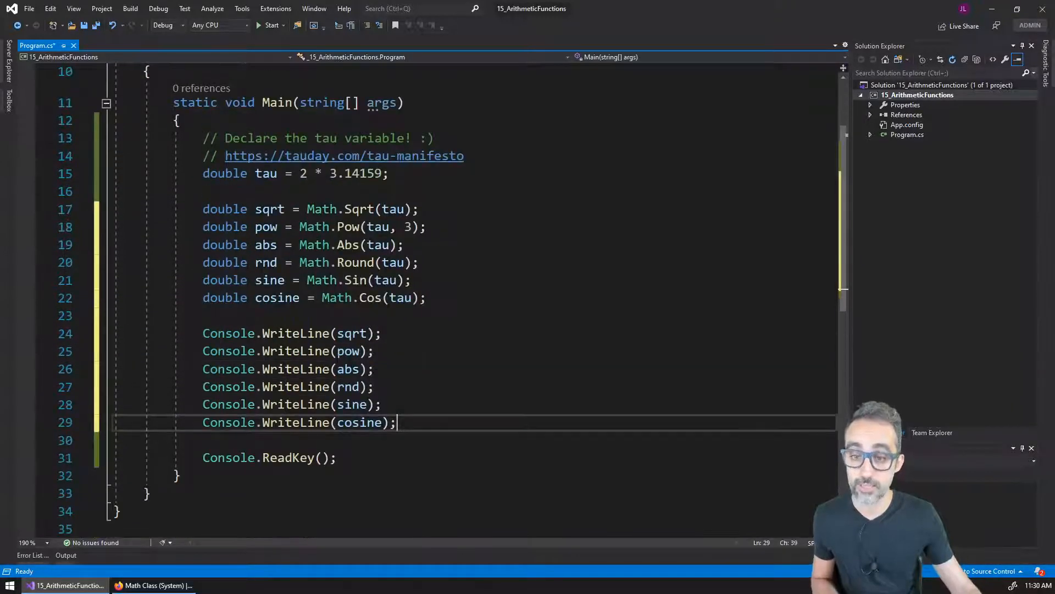
pyautogui.doubleClick(360, 209)
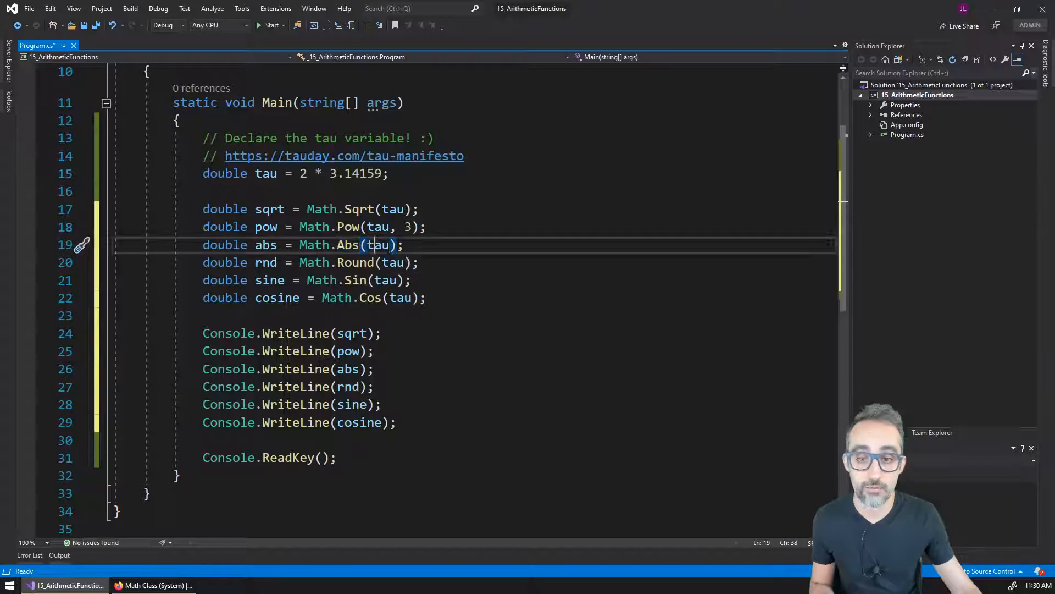
pyautogui.click(403, 245)
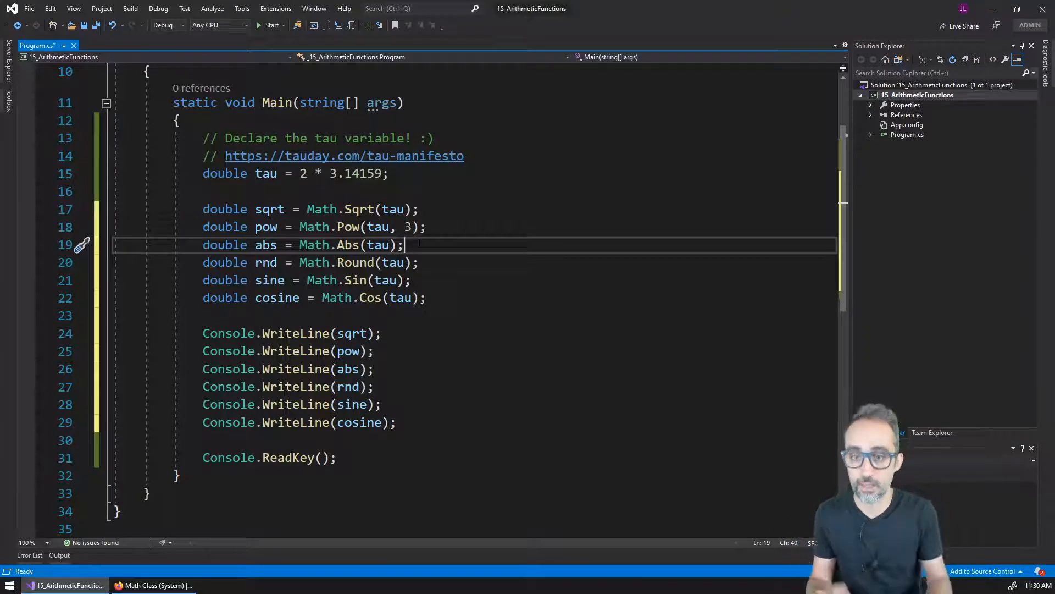
pyautogui.doubleClick(355, 262)
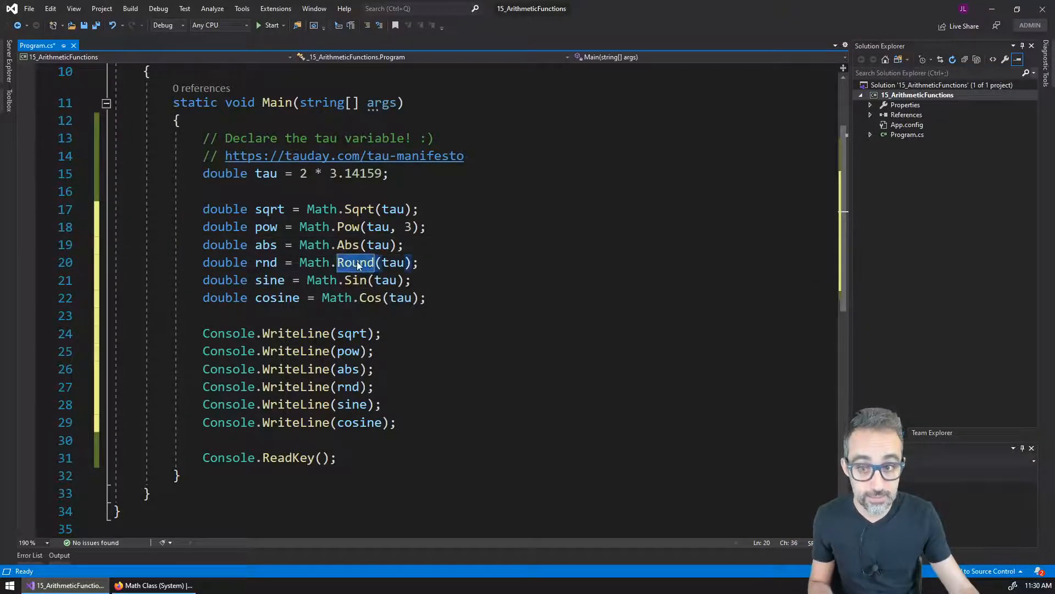
pyautogui.moveTo(356, 263)
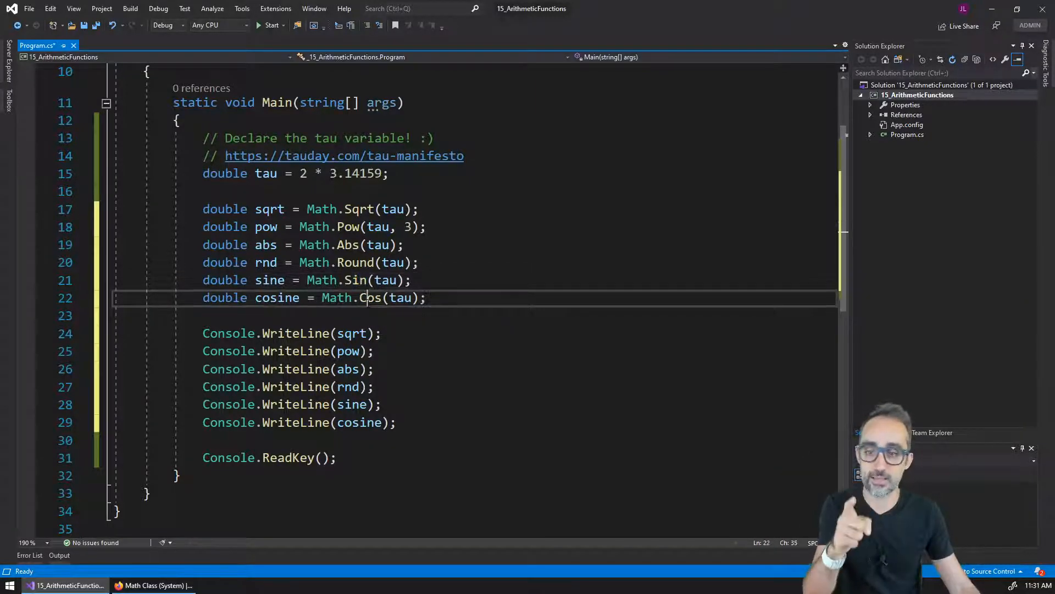
pyautogui.doubleClick(370, 297)
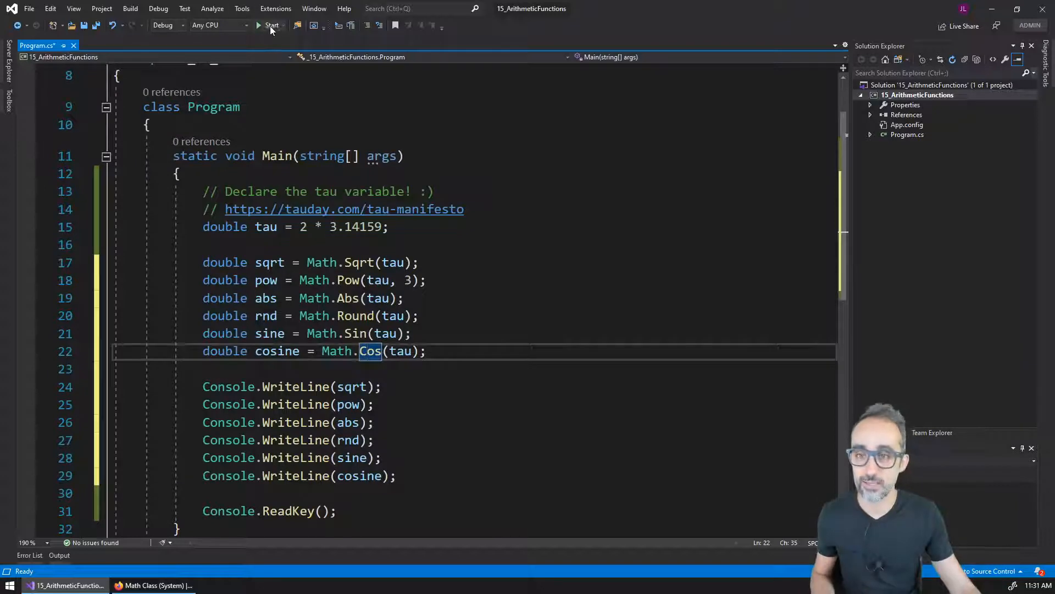
# - Run the program and view the six results, including sine -5.30717958668677E-06
pyautogui.click(267, 26)
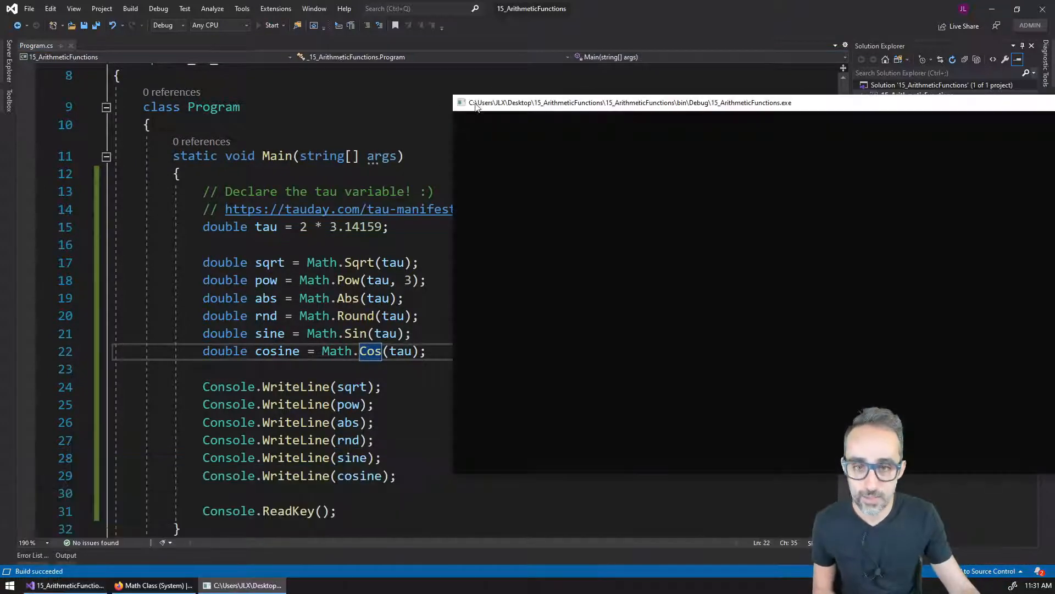
pyautogui.click(271, 26)
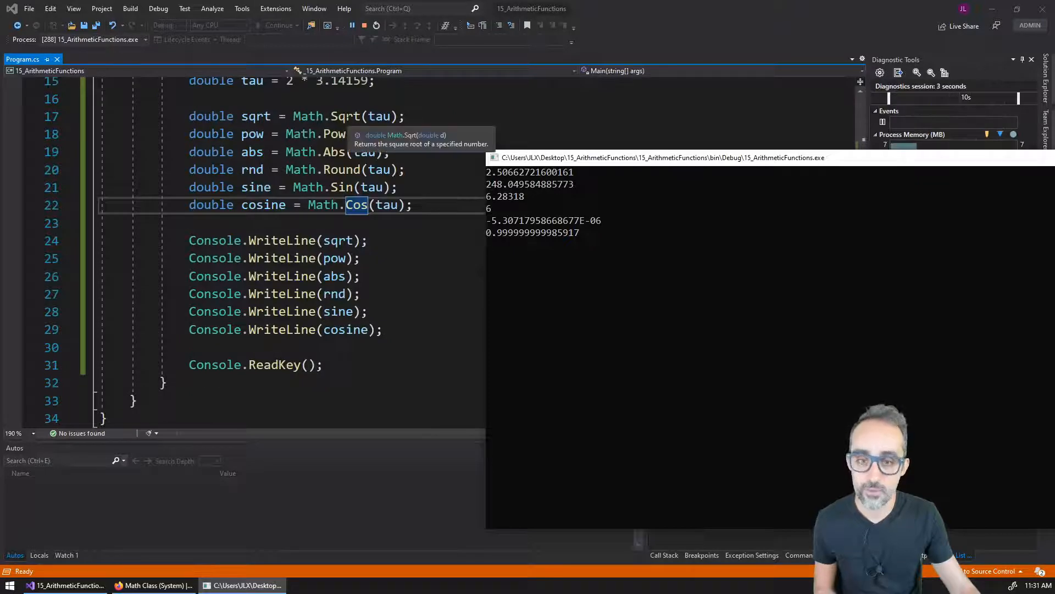
pyautogui.moveTo(517, 203)
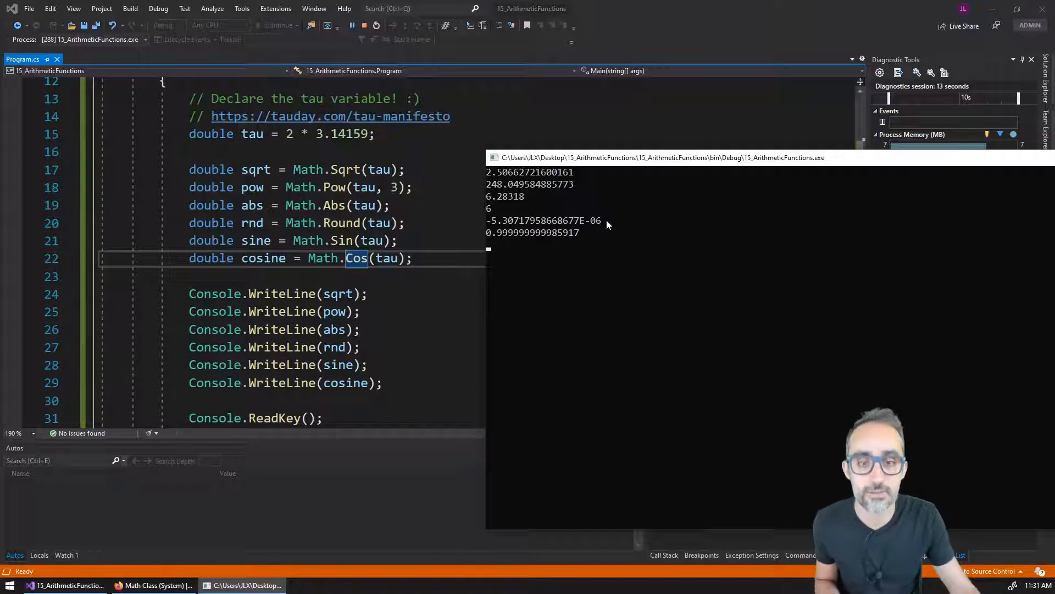
pyautogui.moveTo(596, 229)
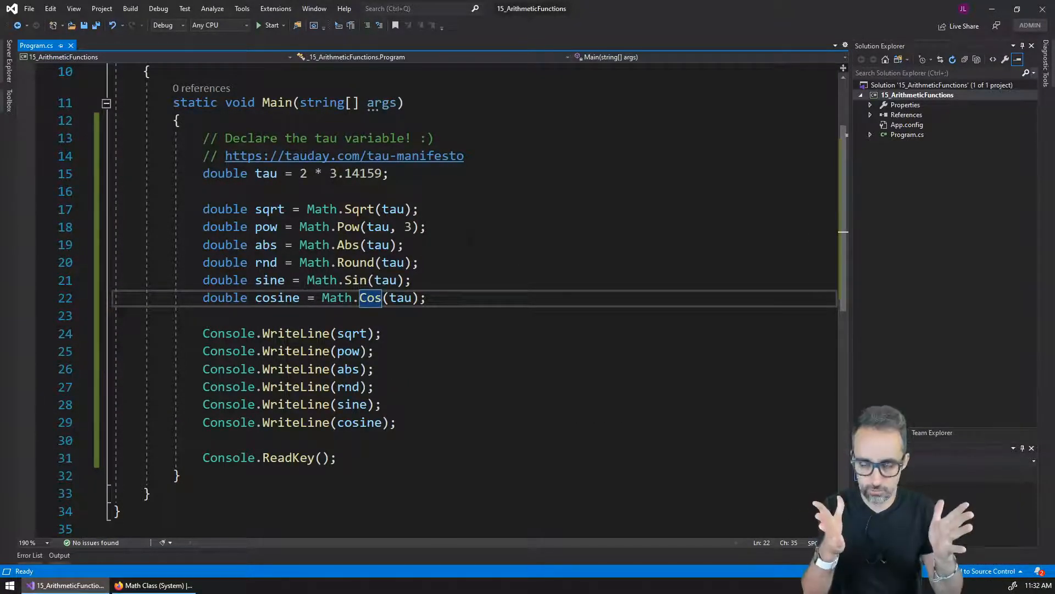
# - Replace 3.14159 with Math.PI in the tau declaration
pyautogui.doubleClick(359, 209)
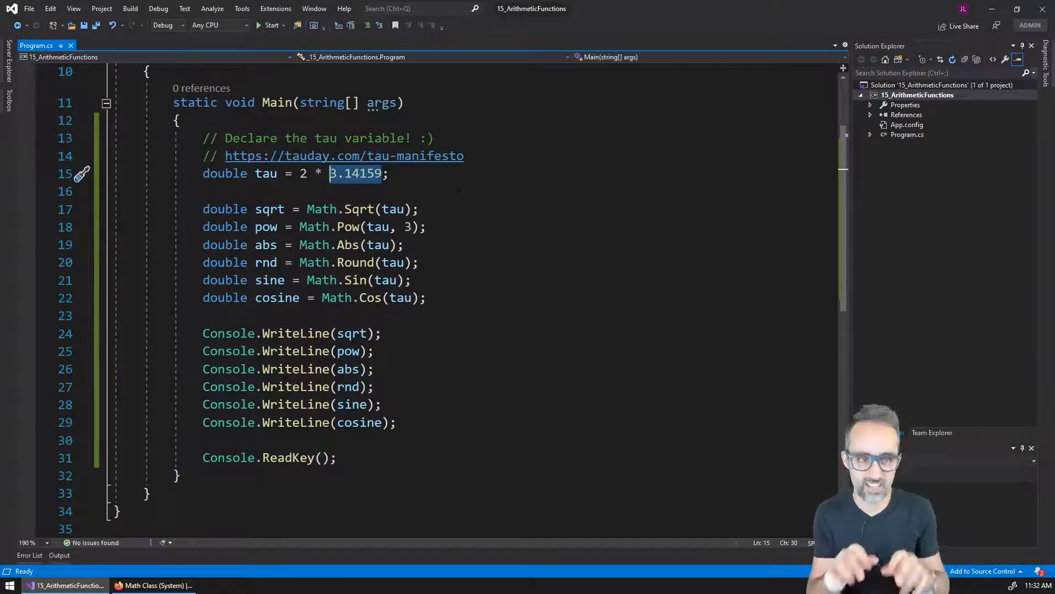
pyautogui.write('Mat')
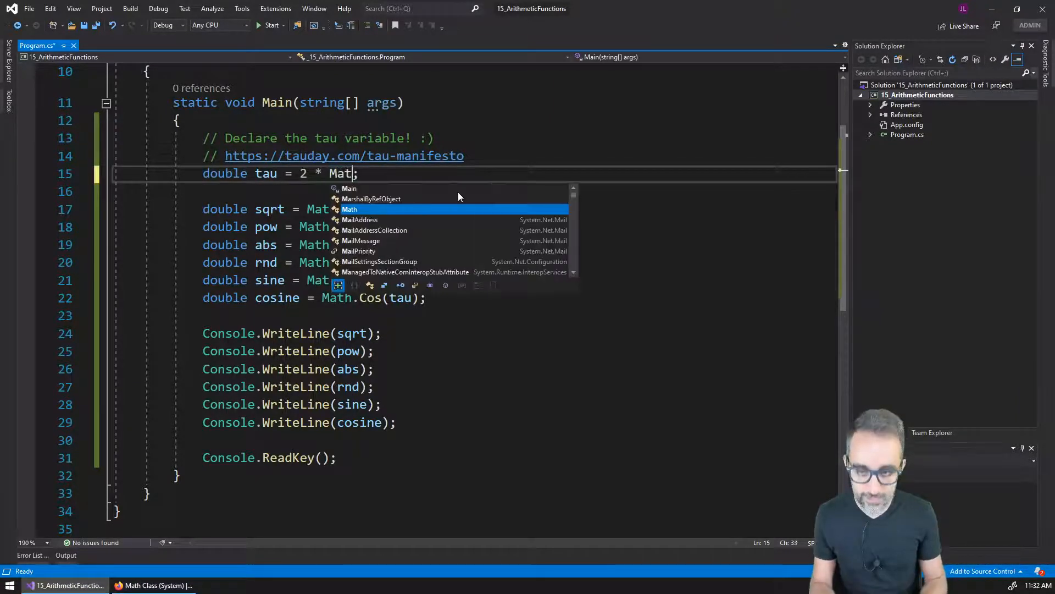
pyautogui.write('.PI')
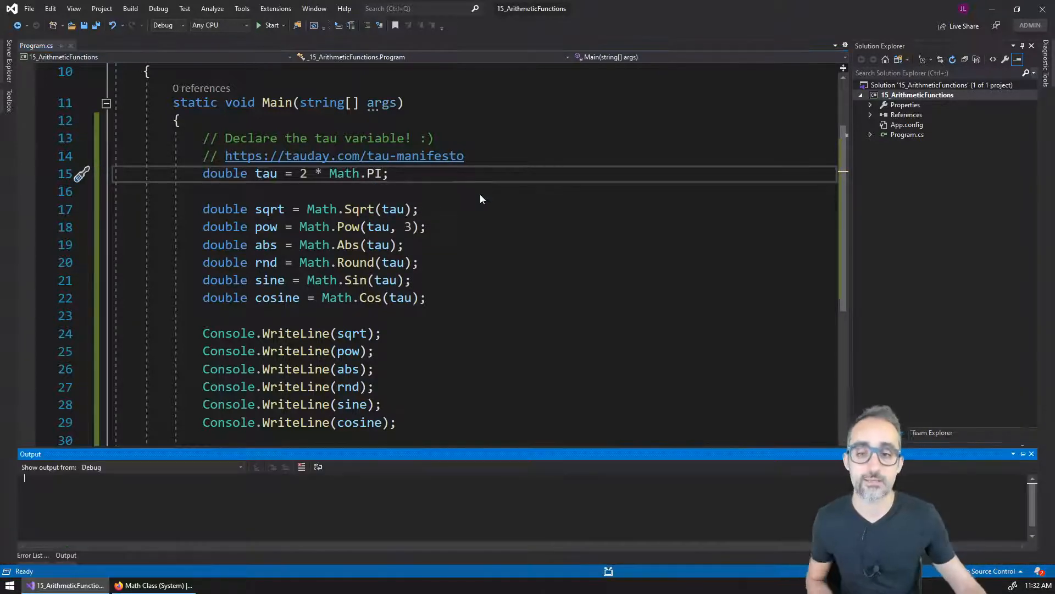
# - Rerun the program, showing sine -2.44921270764475E-16 and cosine 1
pyautogui.click(267, 25)
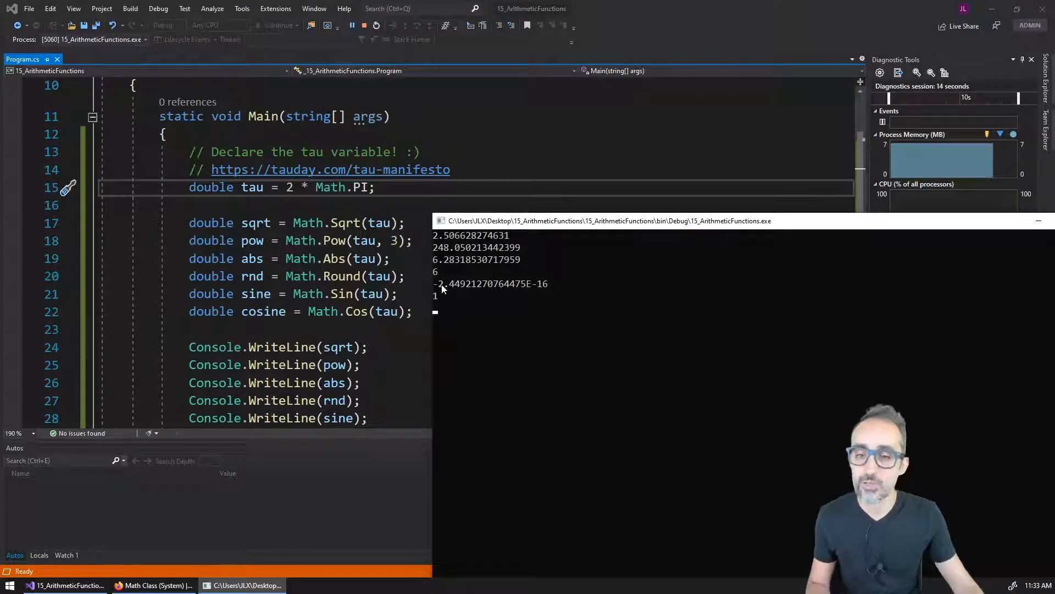
pyautogui.click(155, 586)
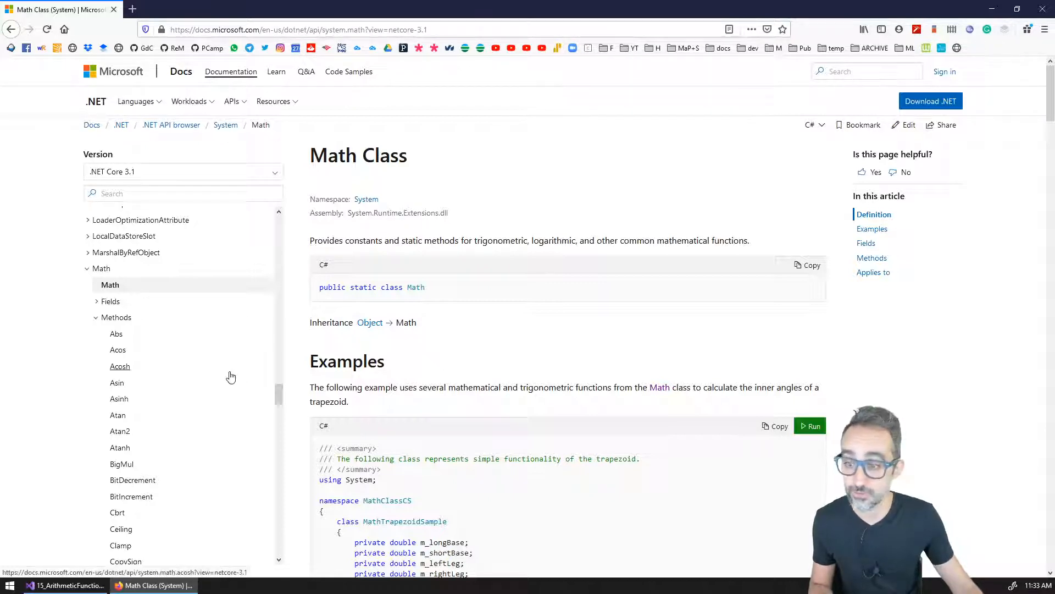
# - Open the Math.E Field reference page from the Math Class docs navigation
pyautogui.scroll(-3)
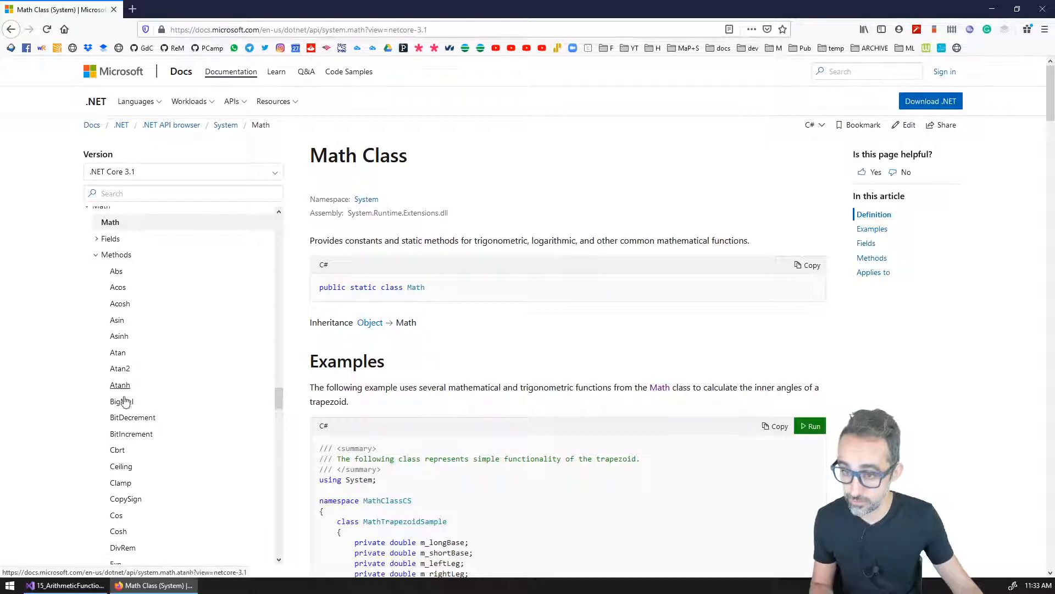
pyautogui.scroll(-3)
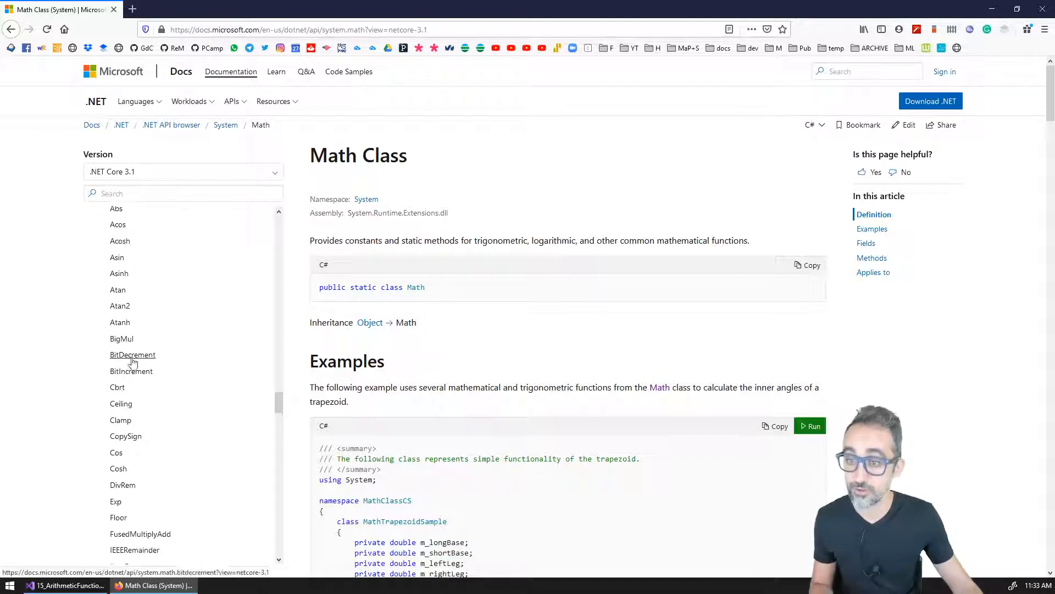
pyautogui.scroll(-3)
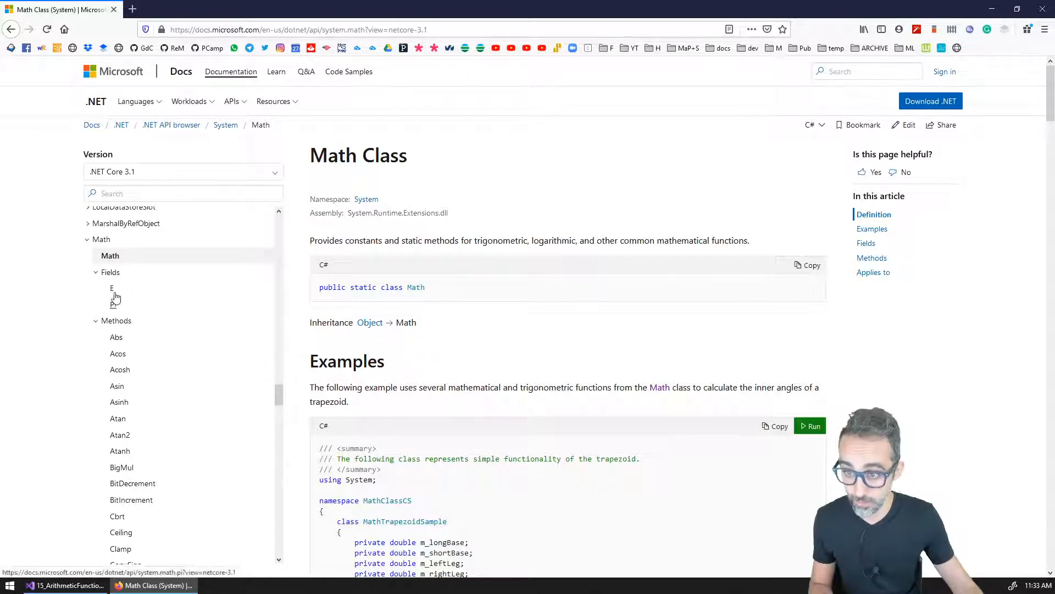
pyautogui.click(112, 288)
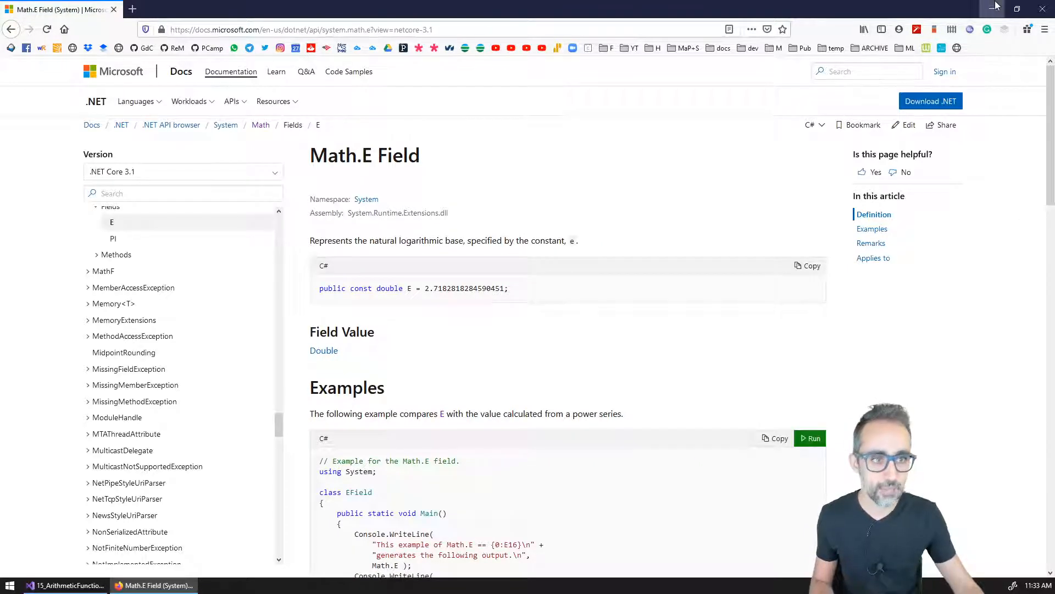
pyautogui.moveTo(994, 8)
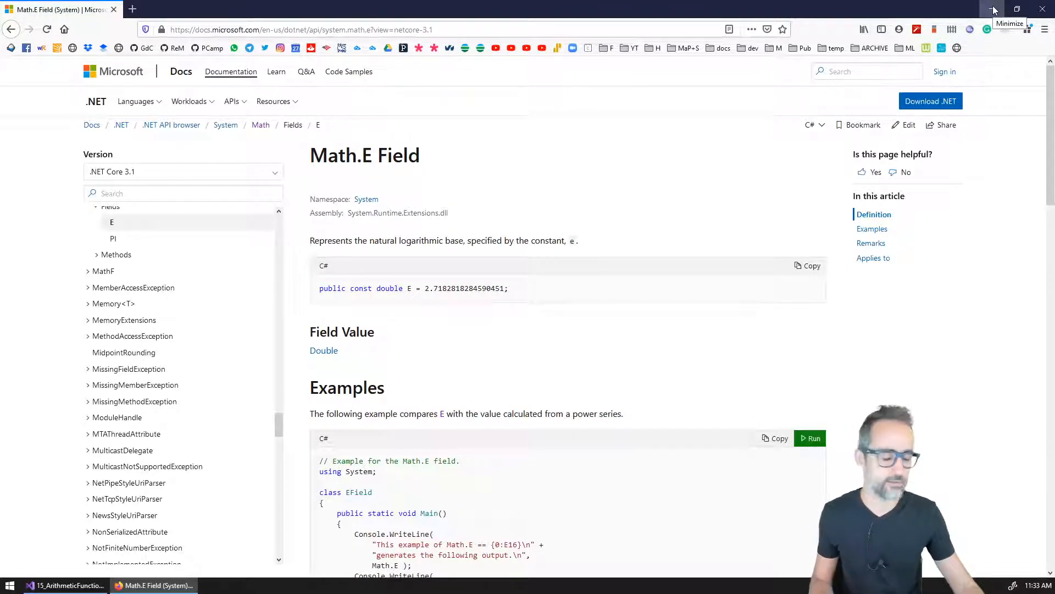